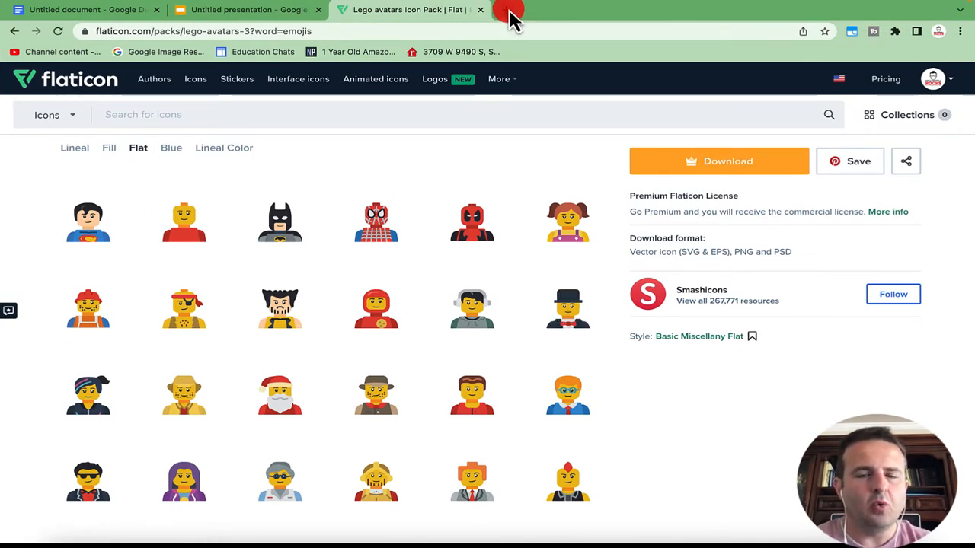
Step: Search the Workspace Marketplace for 'flaticon' to list the Icons for Slides & Docs add-on
click(509, 9)
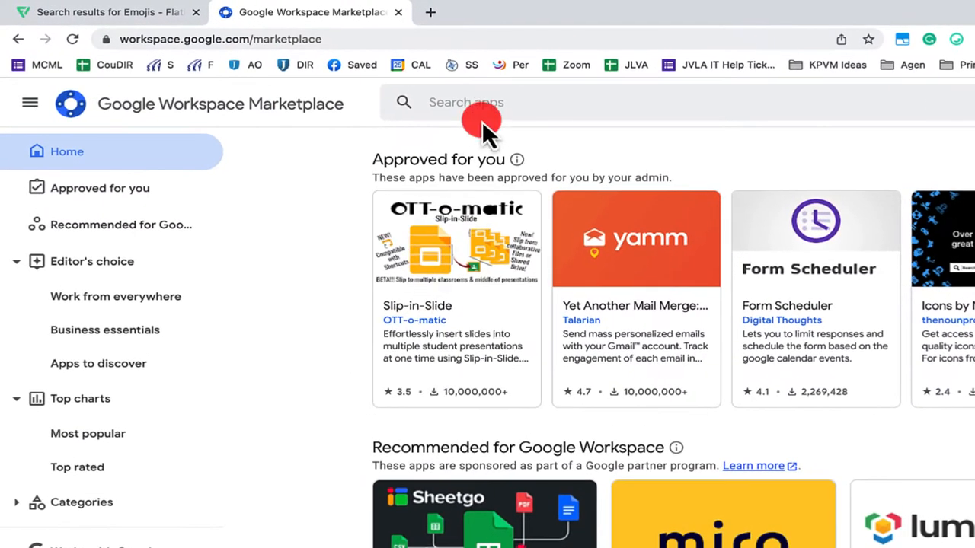
click(480, 102)
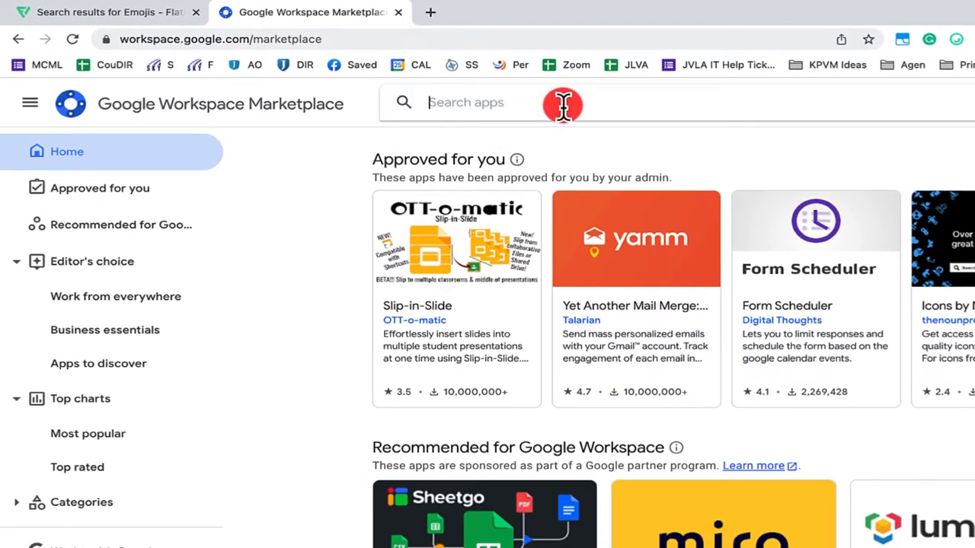
text(flaticon)
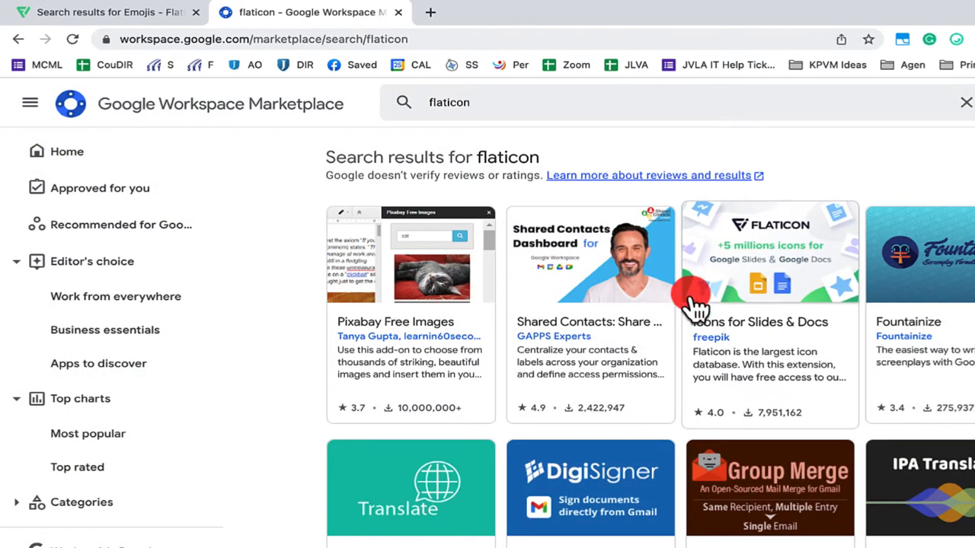
mouse_move(754, 350)
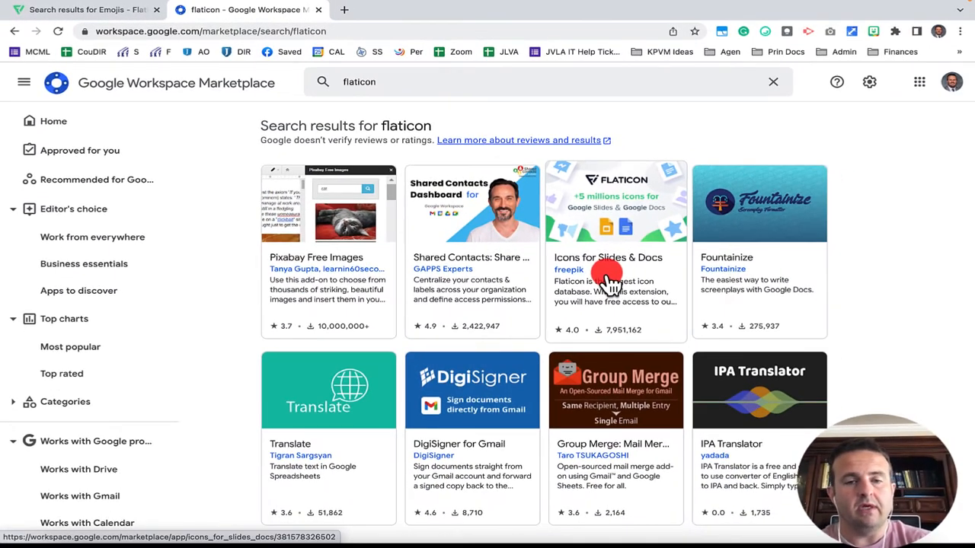
Step: Open the Icons for Slides & Docs add-on result by Freepik
click(615, 256)
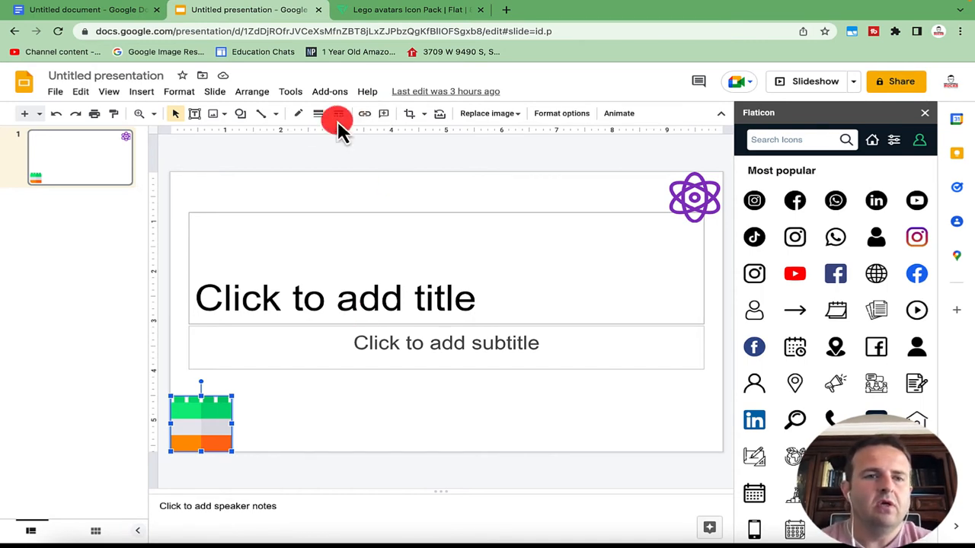
Step: Start Icons for Slides & Docs from the Add-ons menu so the Flaticon panel reloads
click(329, 92)
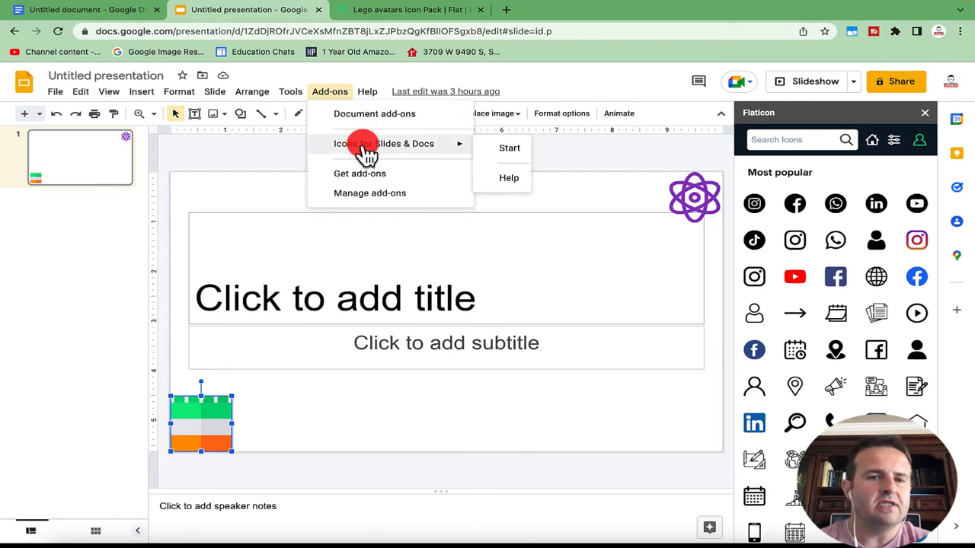
click(509, 148)
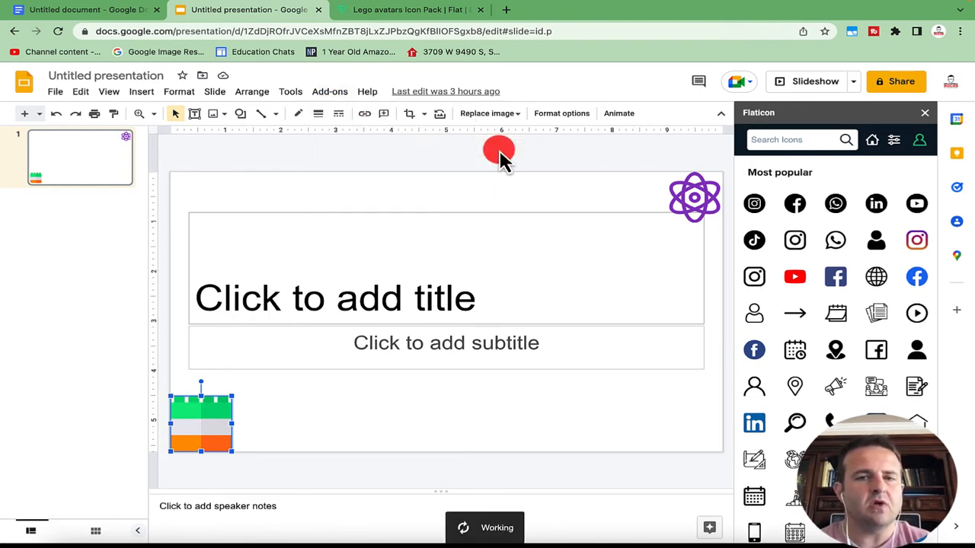
click(920, 140)
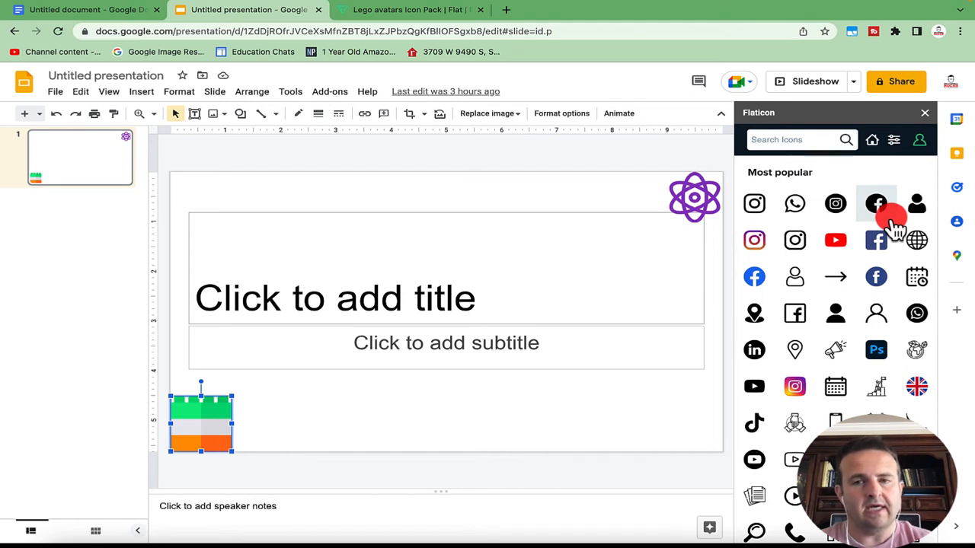
Step: Search the Flaticon panel for 'lego' and browse the Lego-style icon results
click(792, 140)
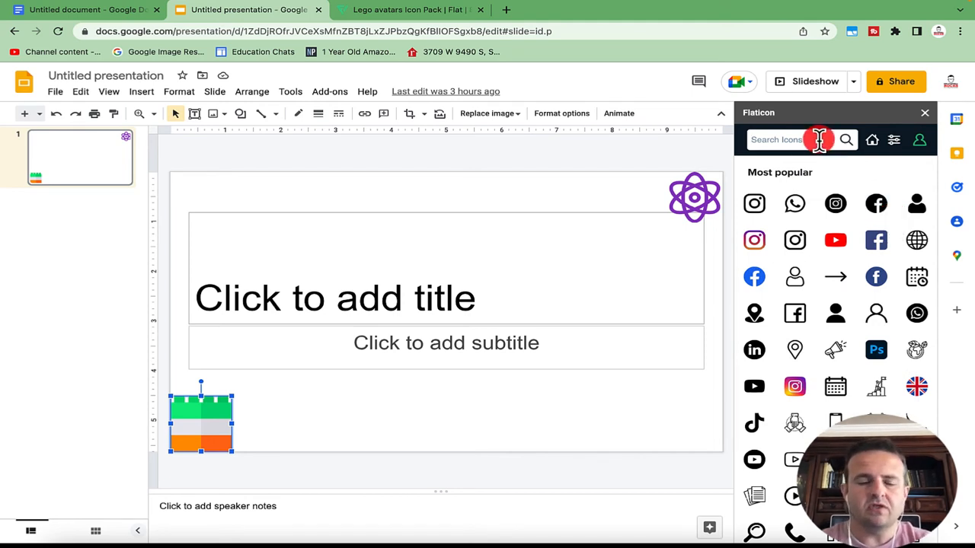
text(lego)
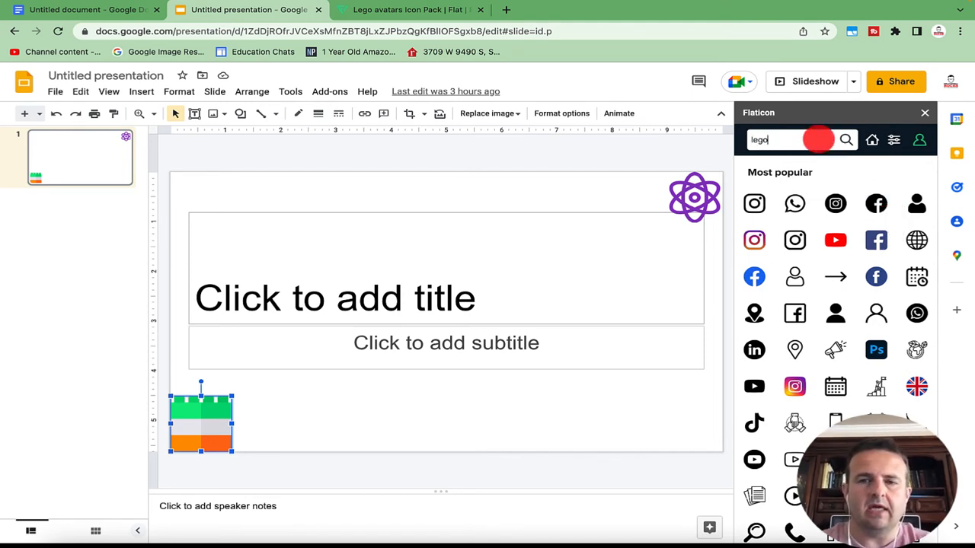
click(845, 140)
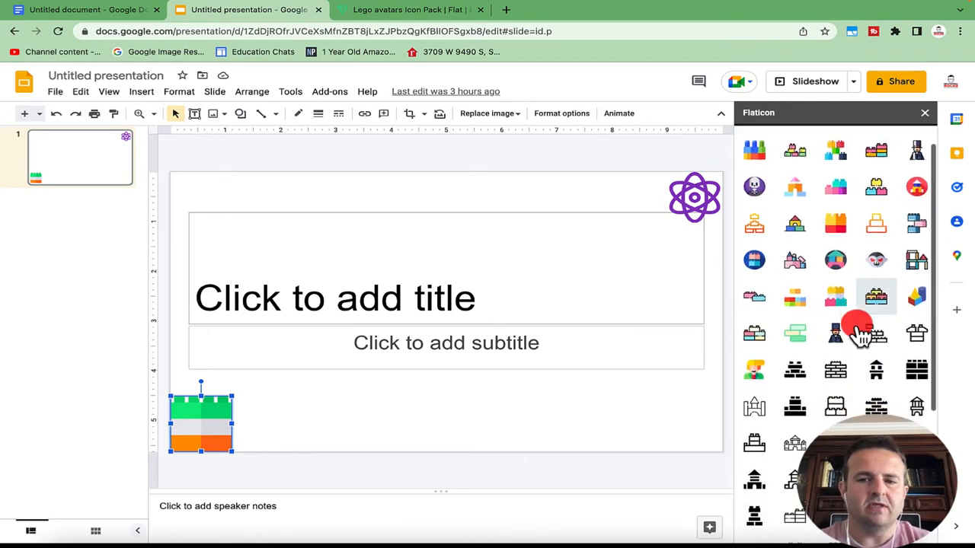
scroll(down, 3)
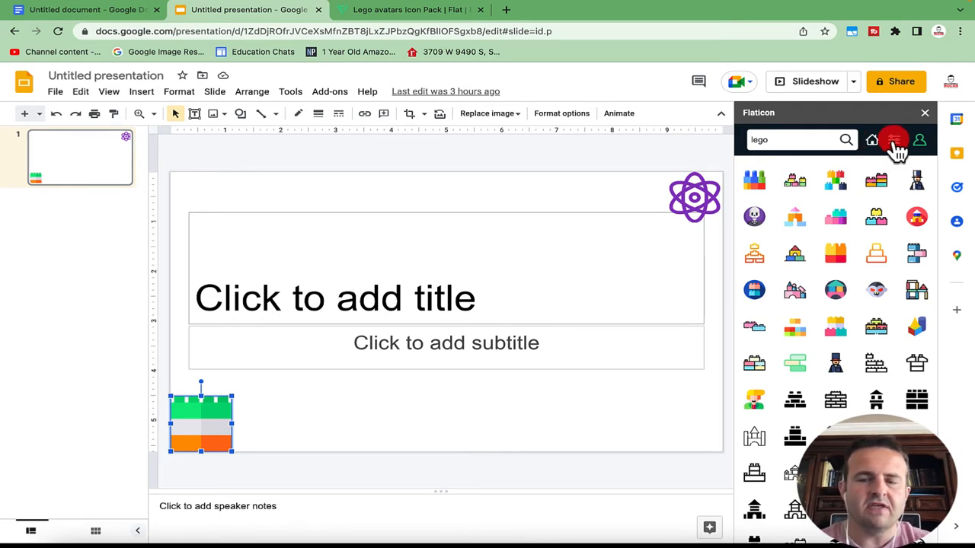
Step: Filter the lego results by Outline, Fill, then Gradient and select a gradient Lego brick icon
click(892, 140)
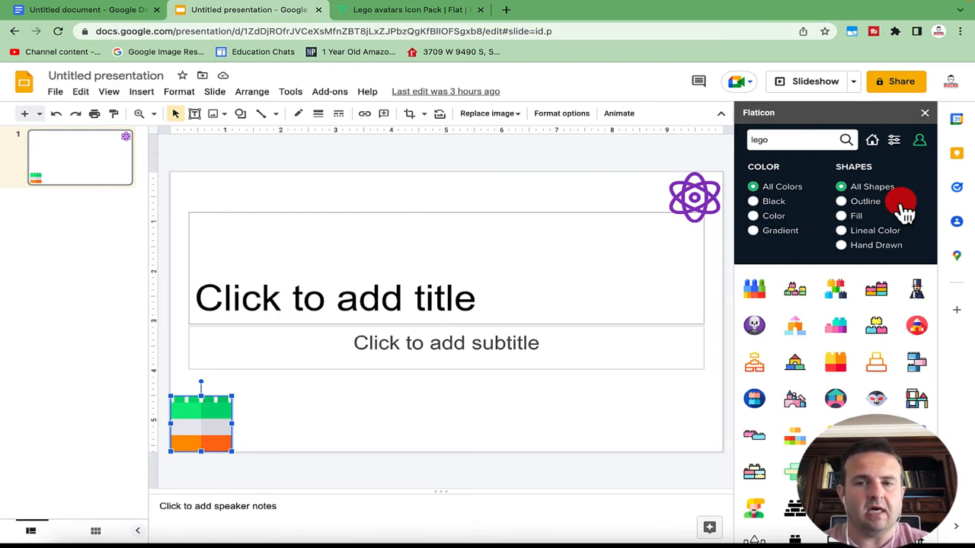
click(841, 201)
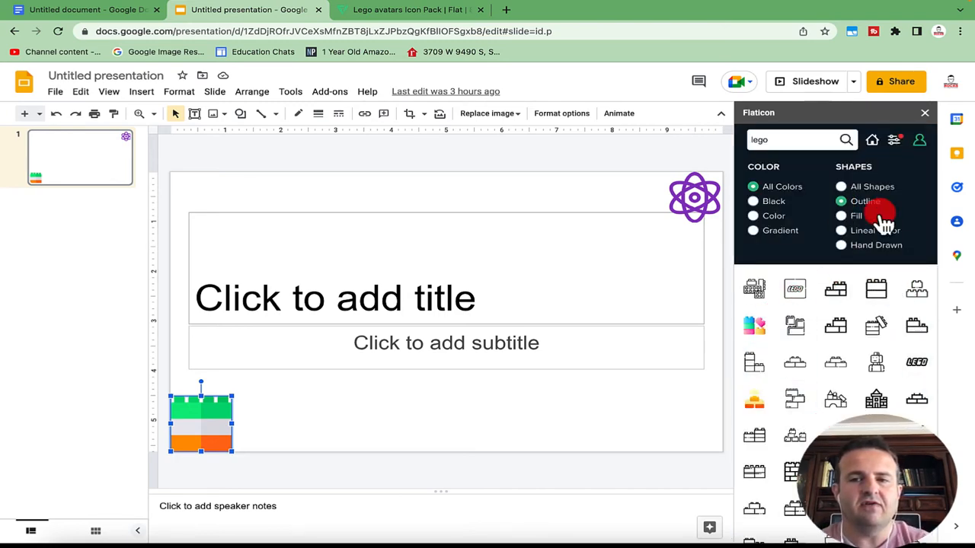
click(840, 216)
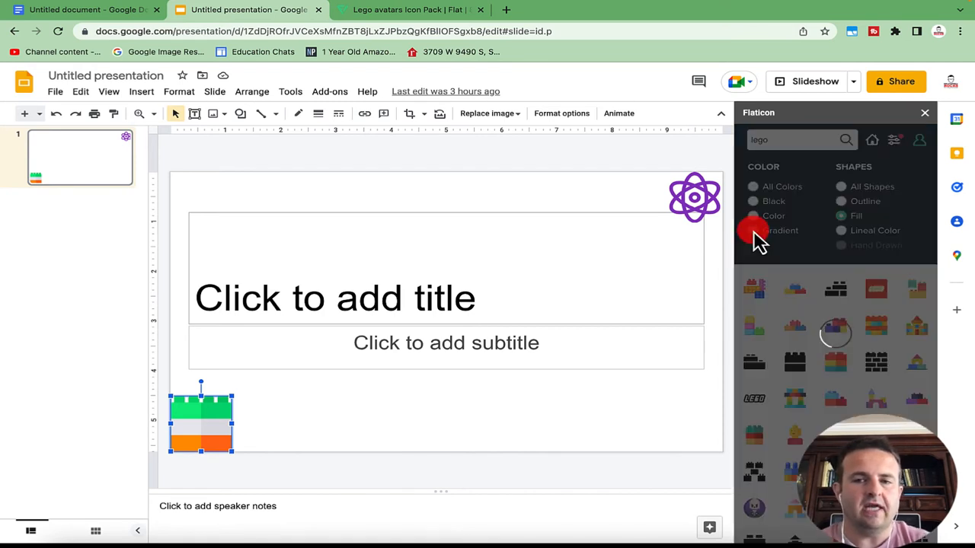
click(752, 230)
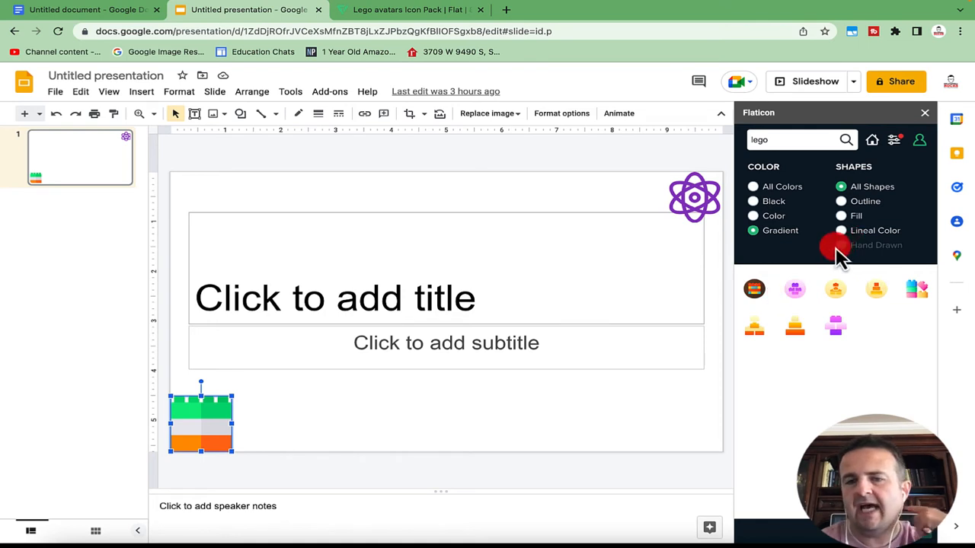
click(752, 289)
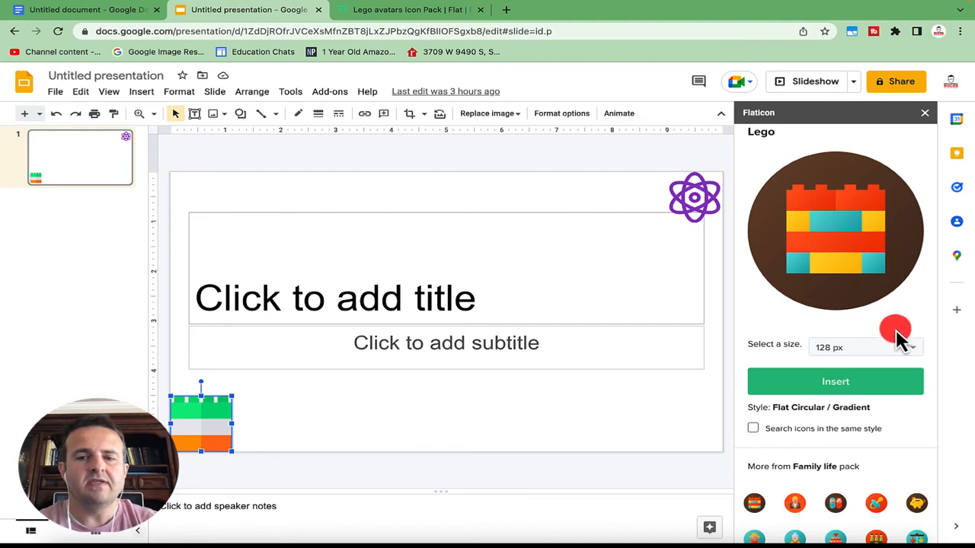
Step: Insert the black lineal Lego brick icon after previewing yellow and custom colour swatches
click(865, 347)
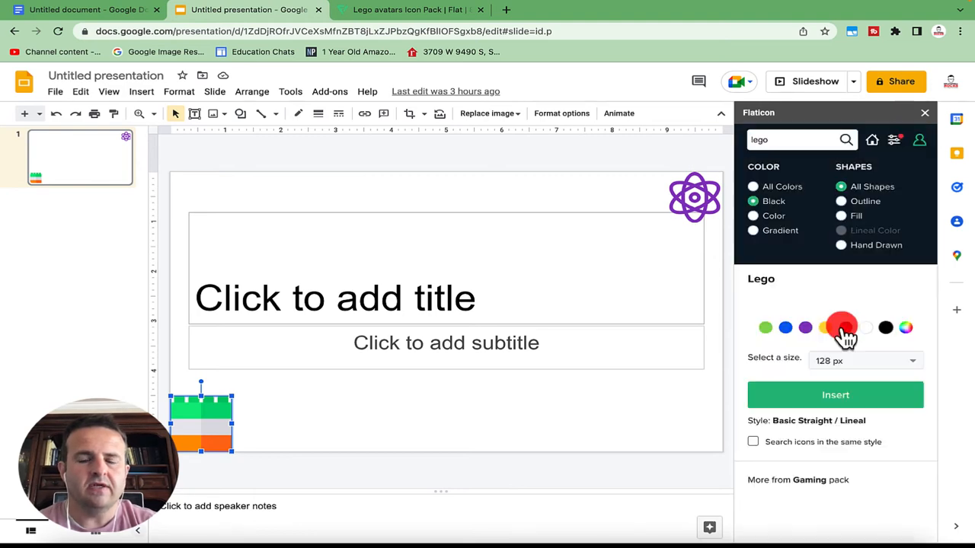
scroll(down, 3)
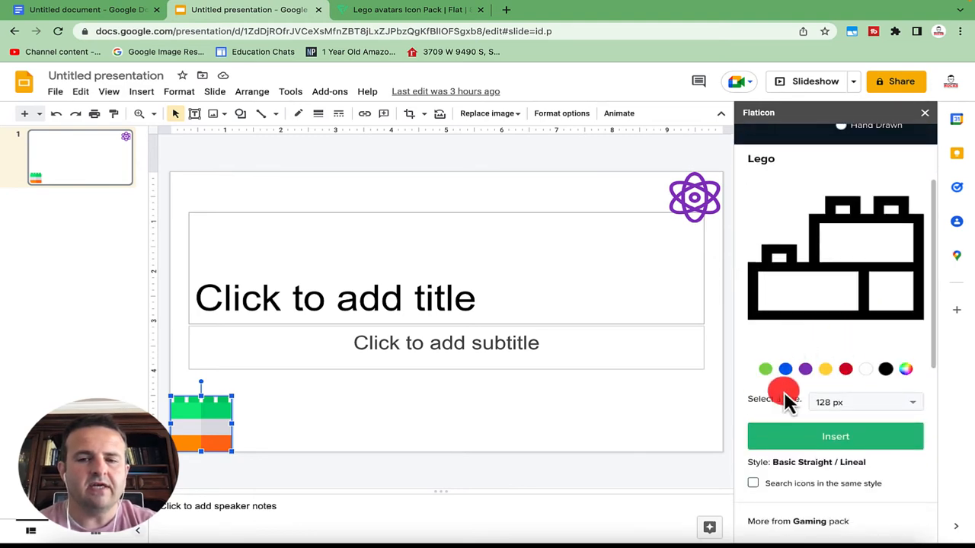
click(825, 370)
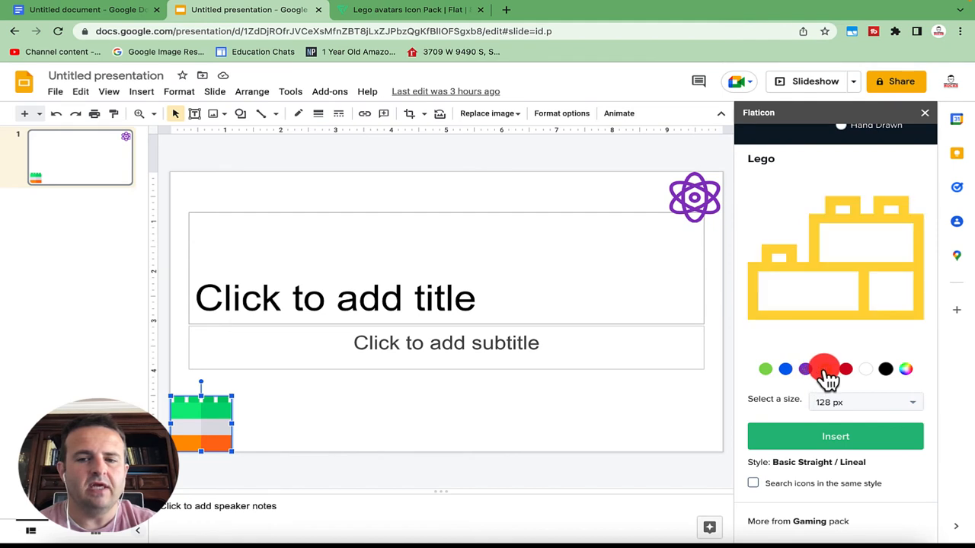
click(885, 370)
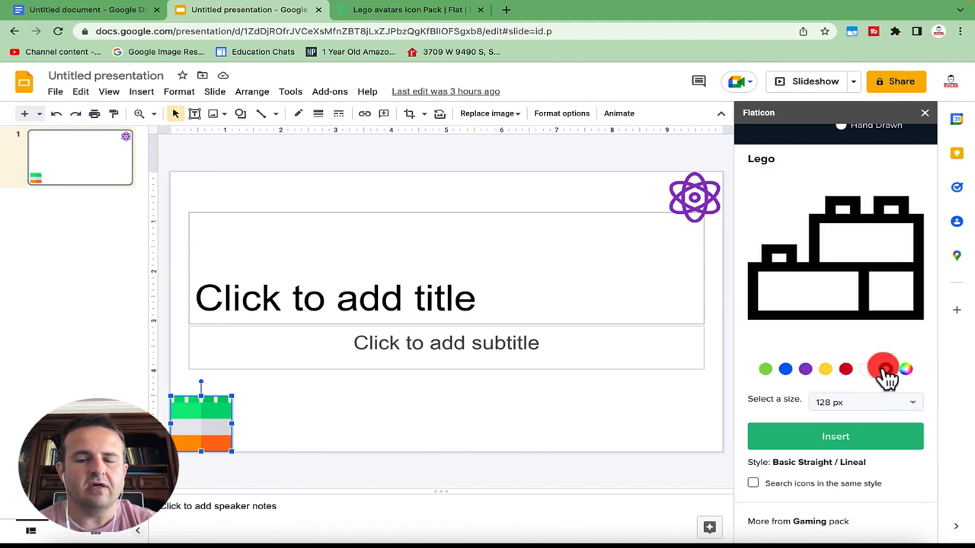
click(884, 370)
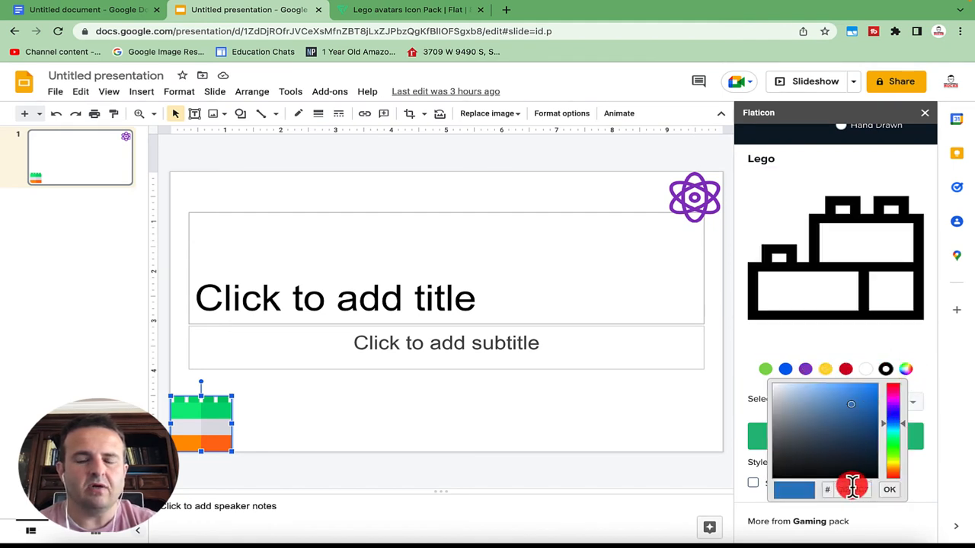
click(804, 370)
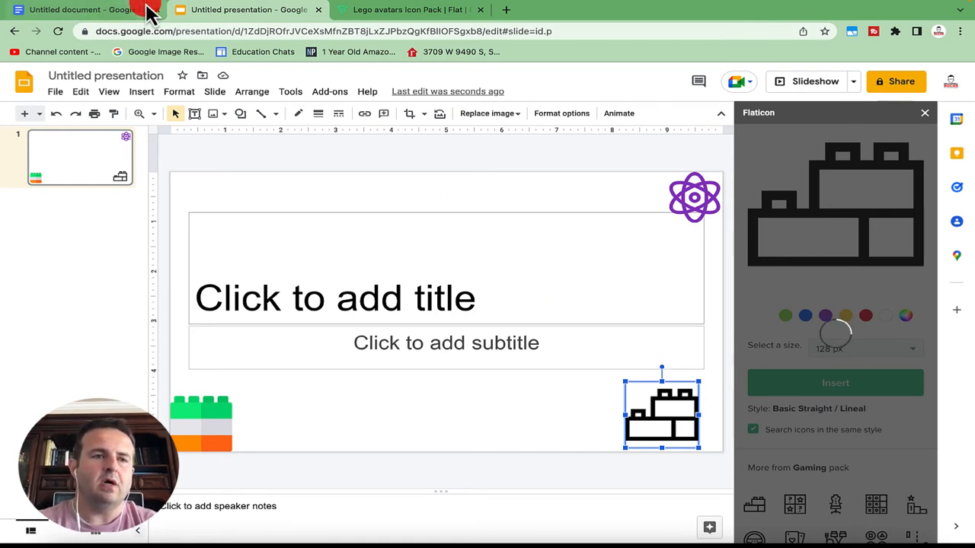
Step: Launch Icons for Slides & Docs from the Extensions menu in the Google Doc
click(76, 9)
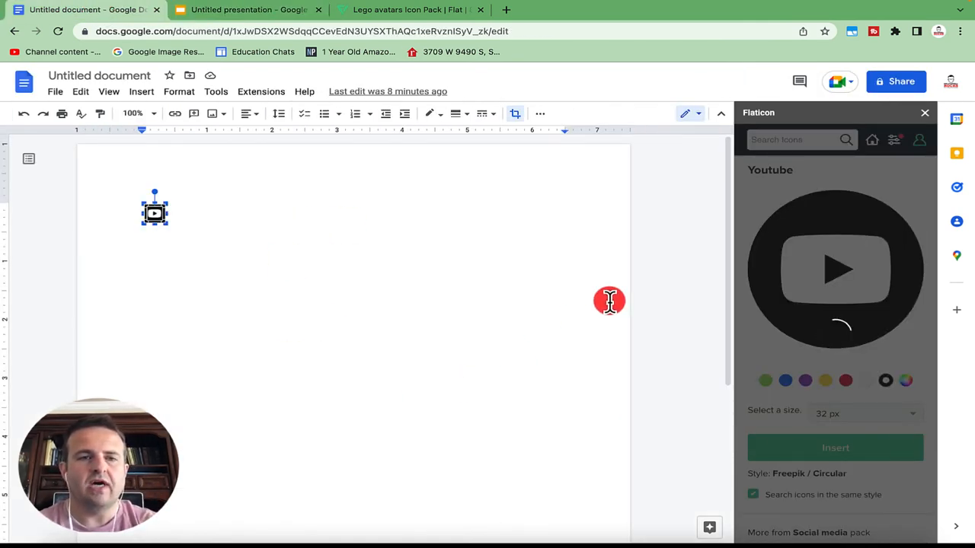
click(261, 92)
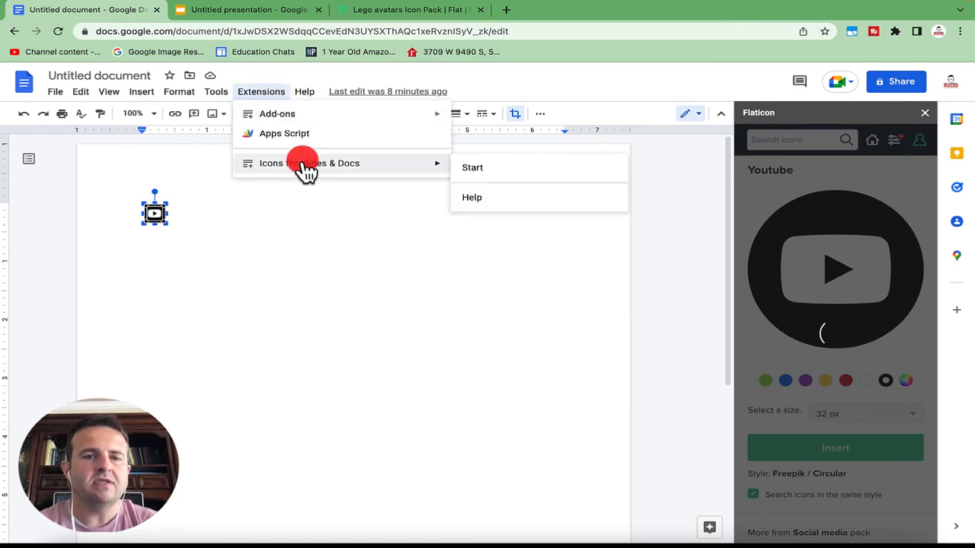
click(472, 166)
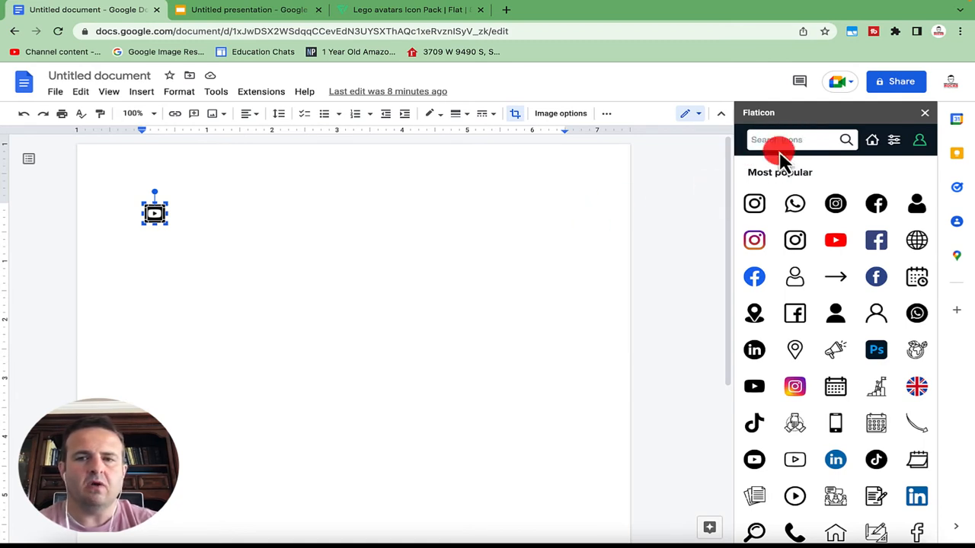
Step: Search the Docs Flaticon sidebar for 'social media' icons
text(social media)
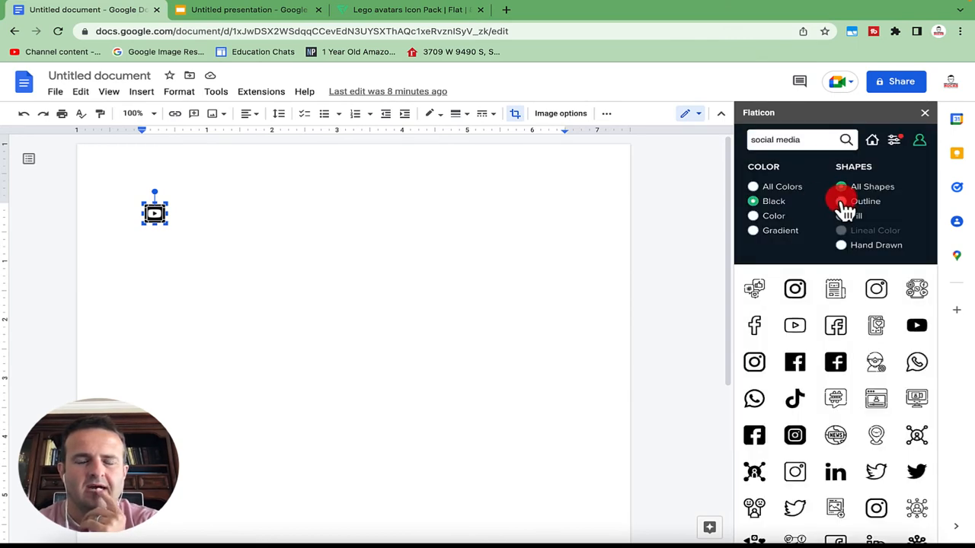
Step: Try the Hand Drawn shape filter, then settle on Outline to list black outline social media icons
click(840, 201)
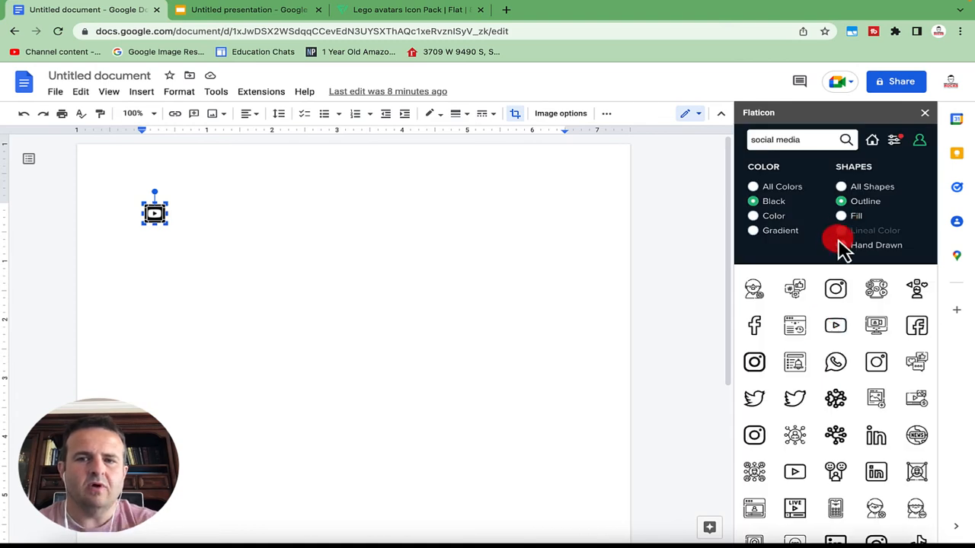
click(841, 244)
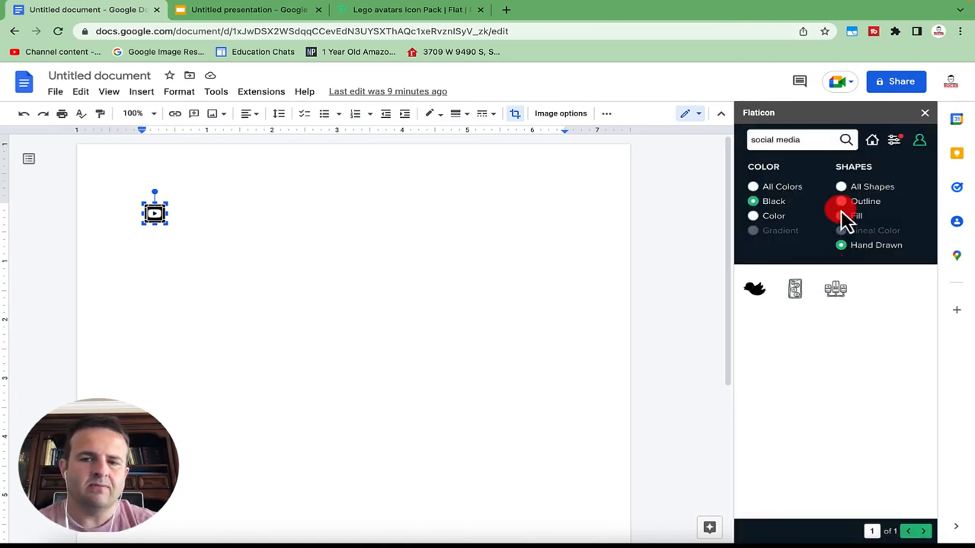
click(865, 201)
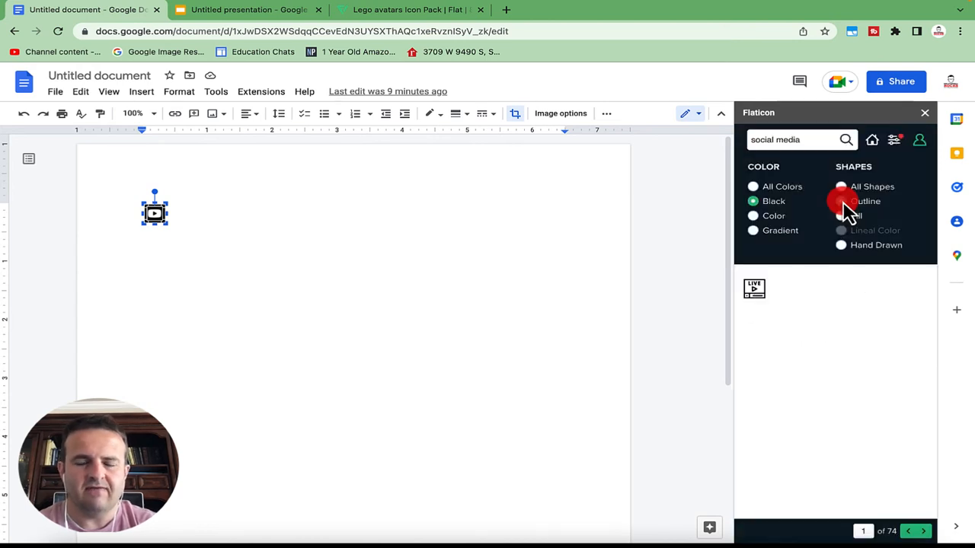
click(841, 201)
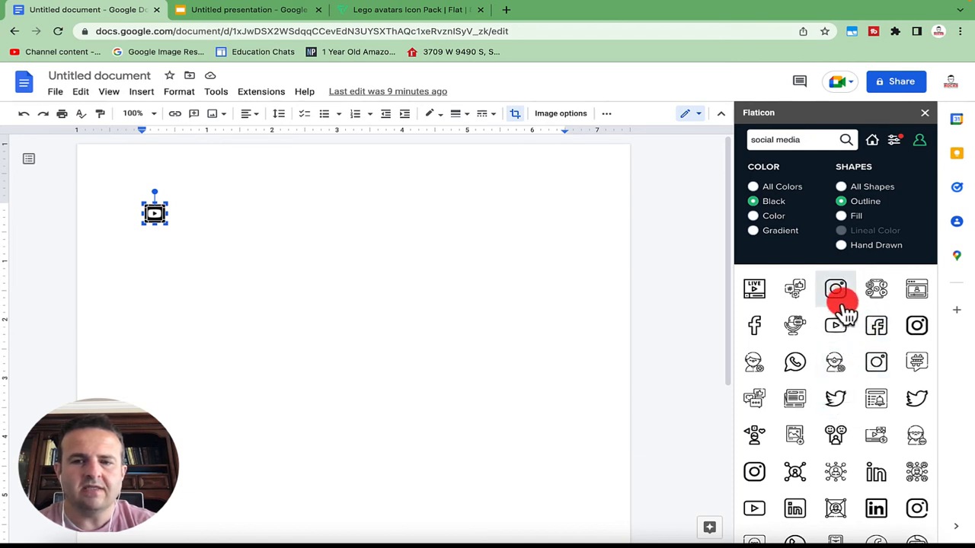
scroll(down, 3)
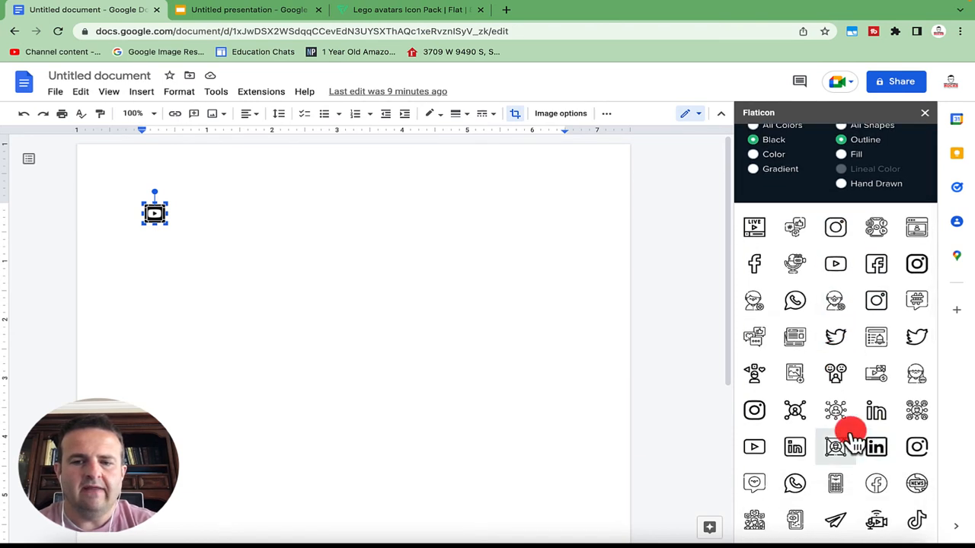
mouse_move(795, 448)
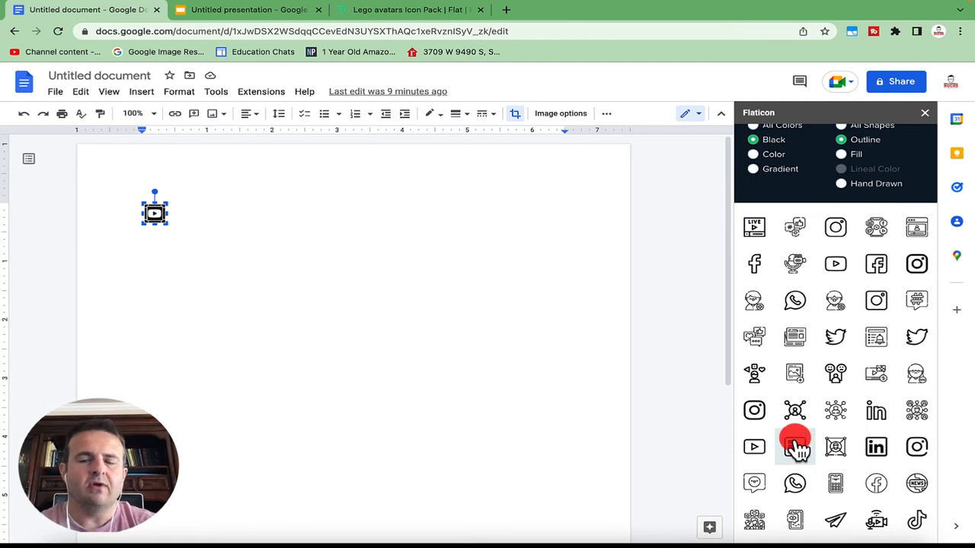
Step: Insert the outline LinkedIn icon in red into the document
click(795, 447)
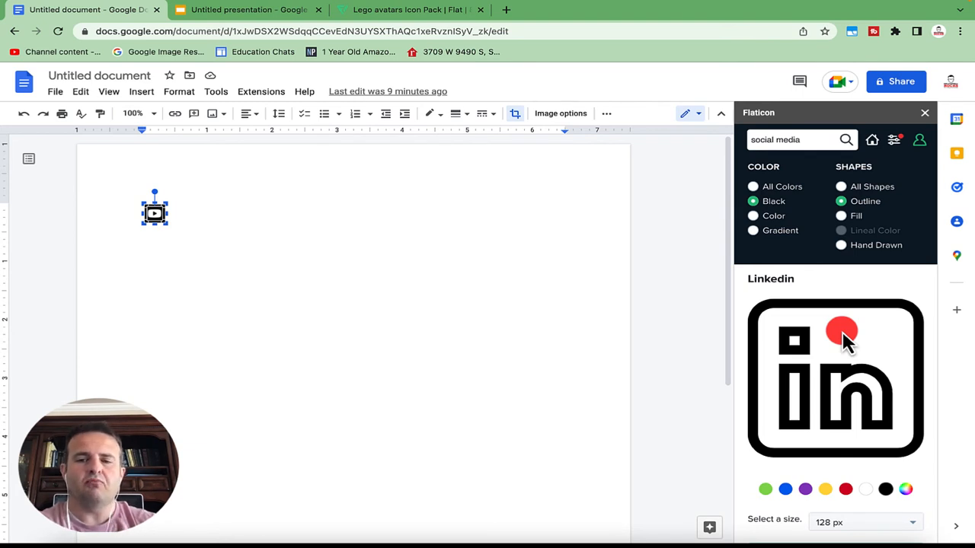
click(843, 489)
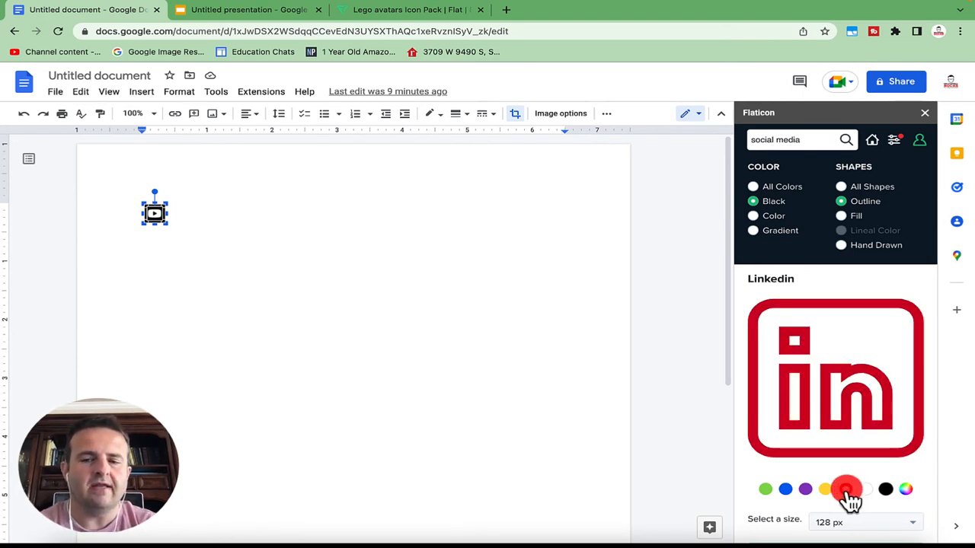
scroll(down, 3)
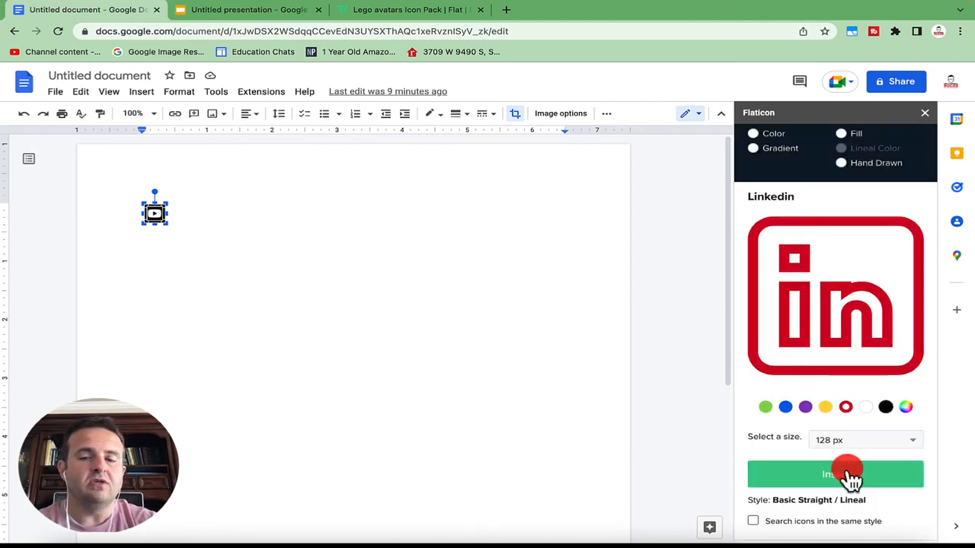
click(834, 473)
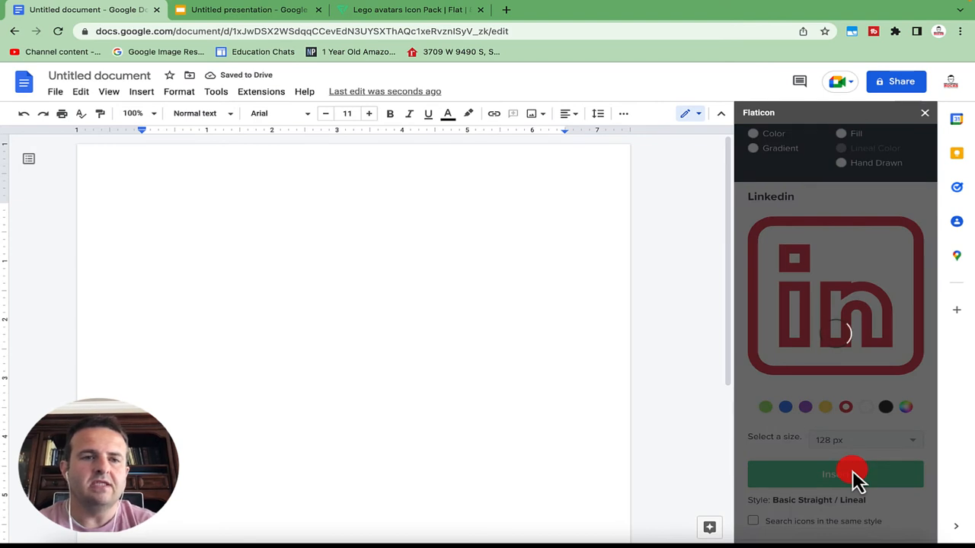
click(835, 474)
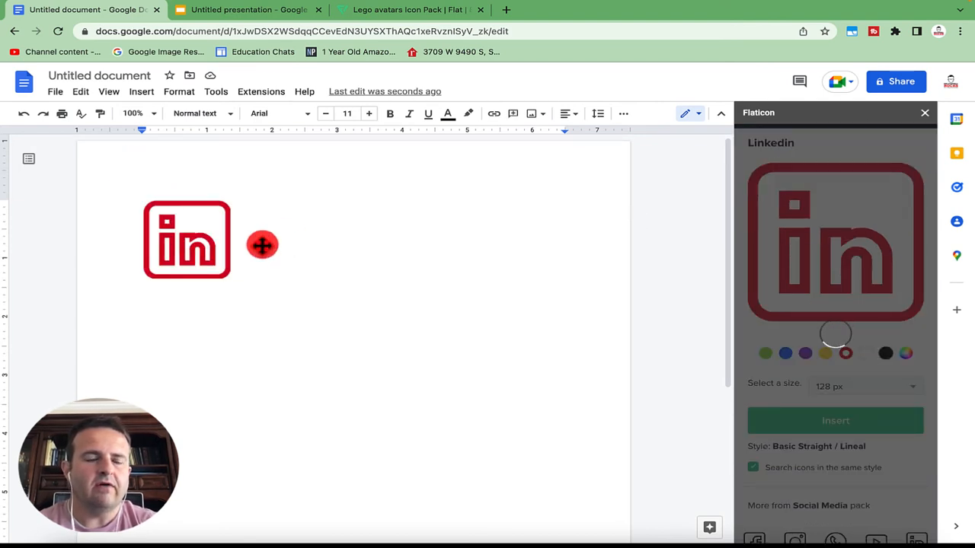
Step: Check the inserted LinkedIn icon's options, then resize it slightly larger with its corner handles
right_click(186, 244)
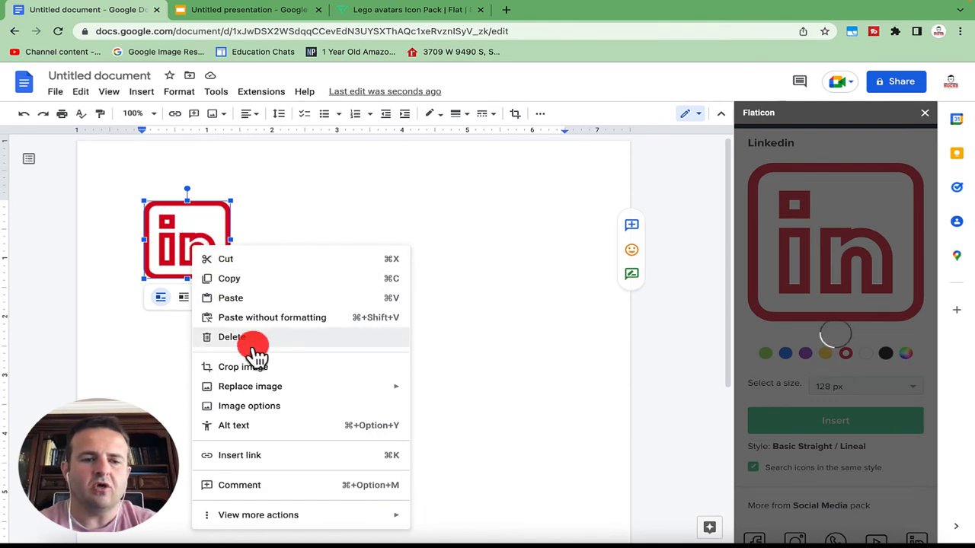
mouse_move(262, 251)
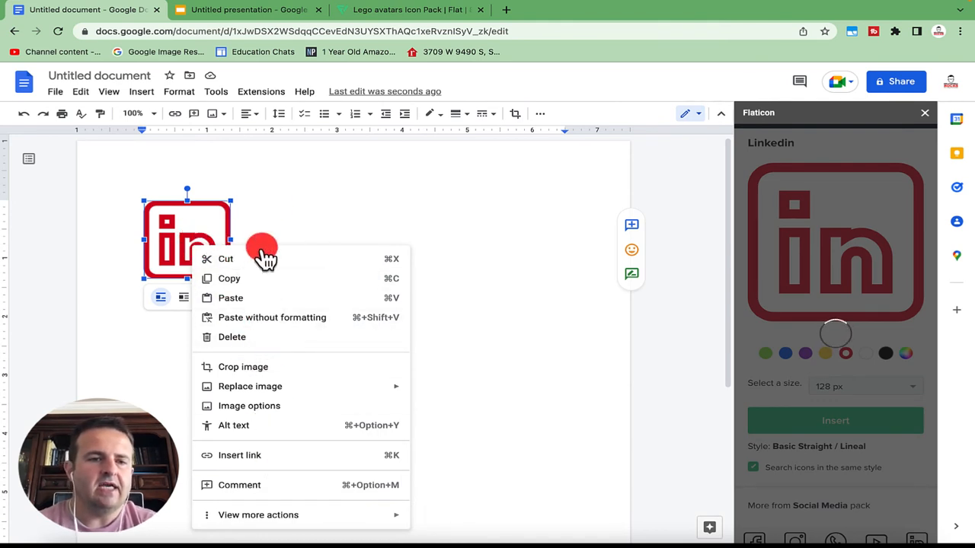
click(440, 393)
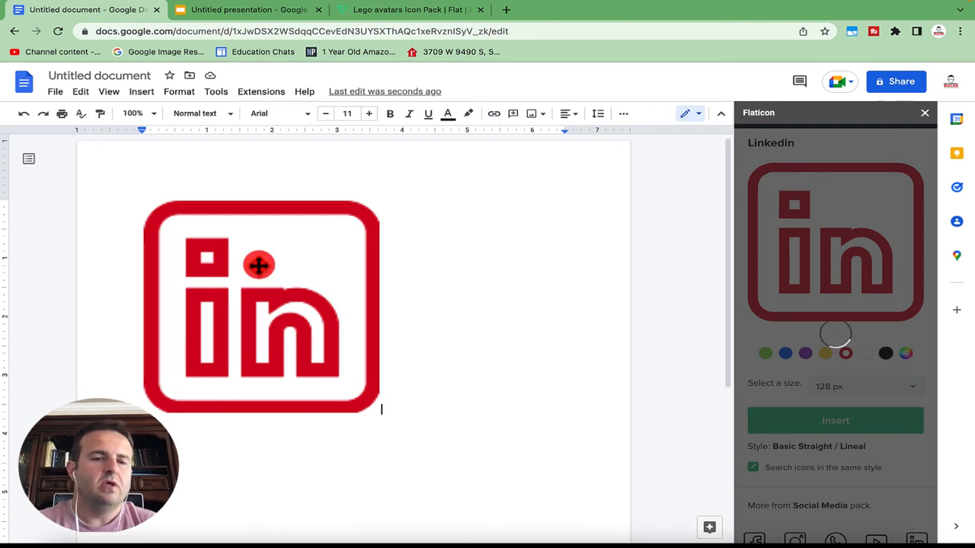
click(259, 305)
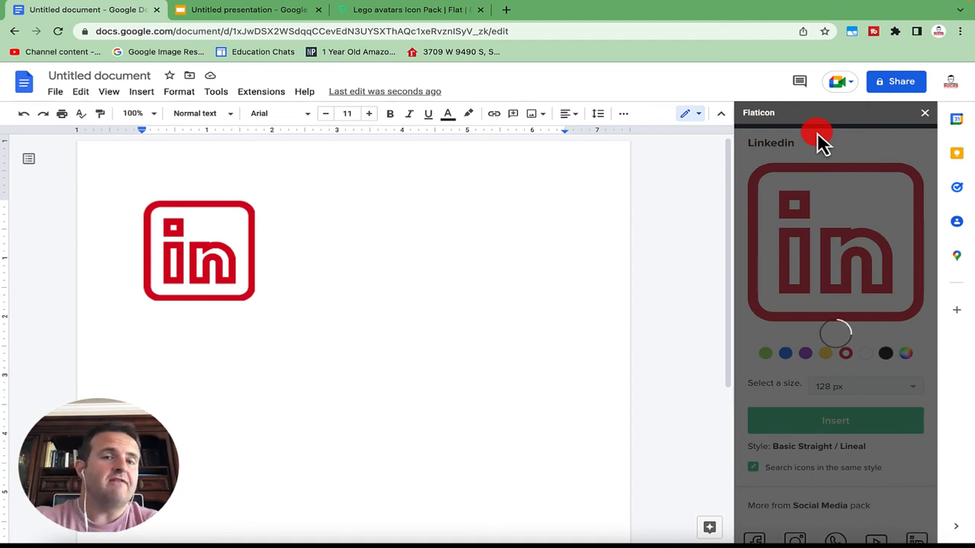
Step: Switch to the Lego avatars flat icon pack page and browse its icons
click(411, 9)
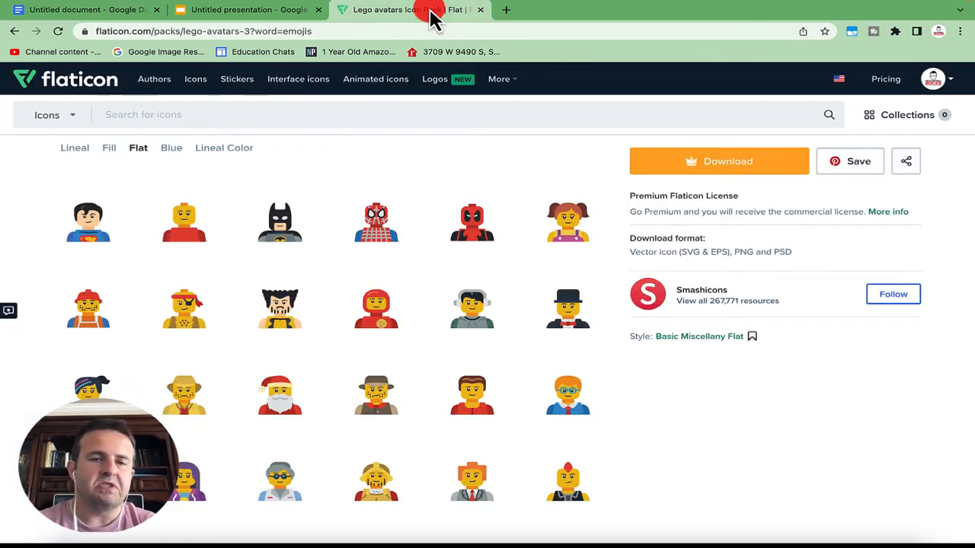
scroll(down, 3)
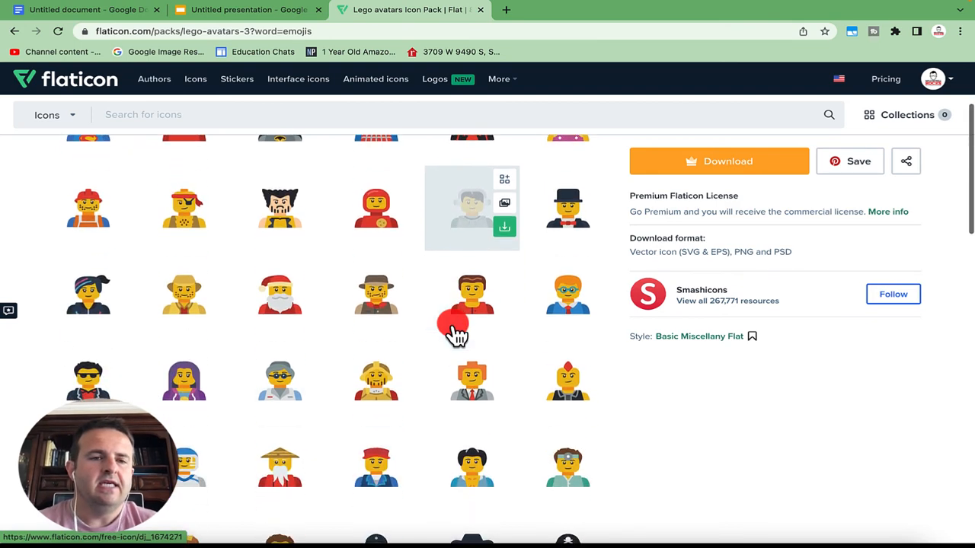
scroll(down, 3)
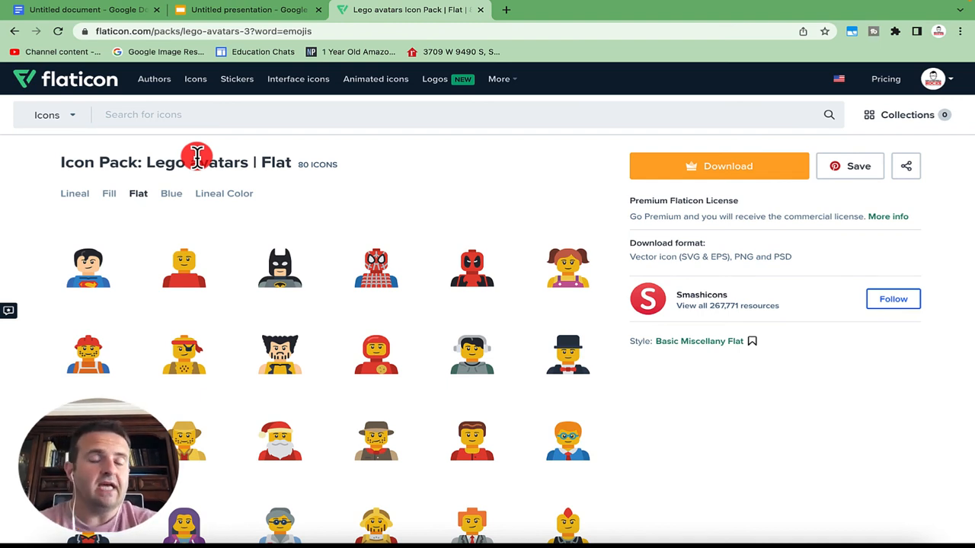
mouse_move(211, 143)
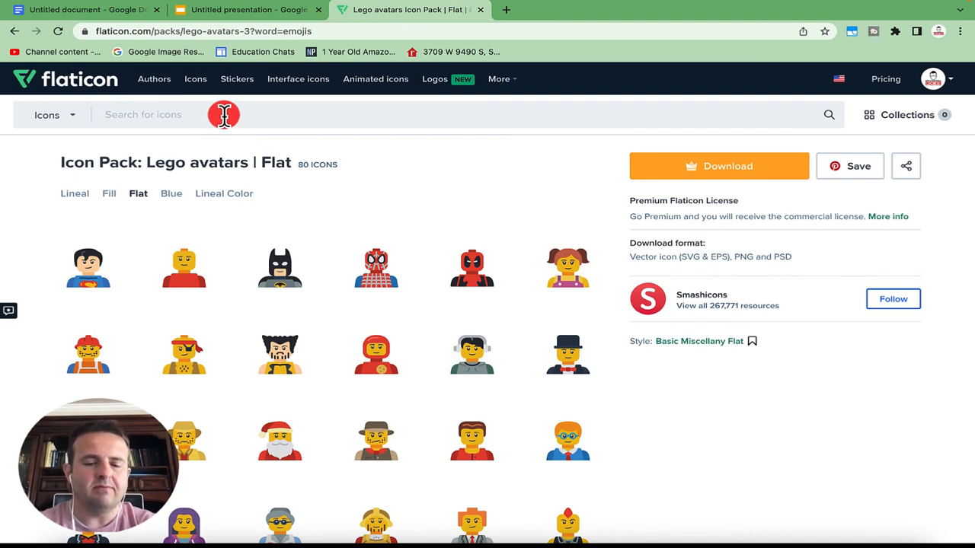
Step: Search Flaticon for 'social media' and open the 16-icon flat Social Media pack
text(social media)
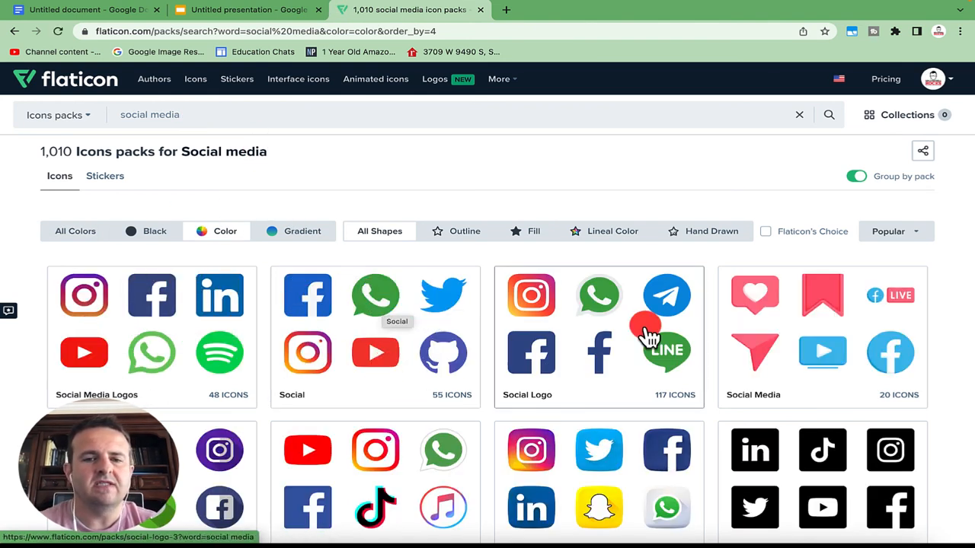
scroll(down, 3)
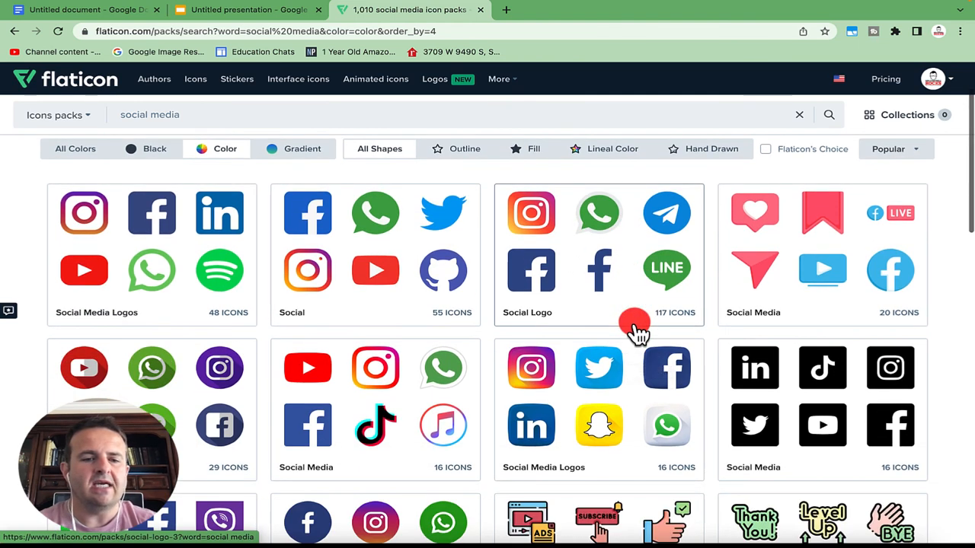
mouse_move(399, 465)
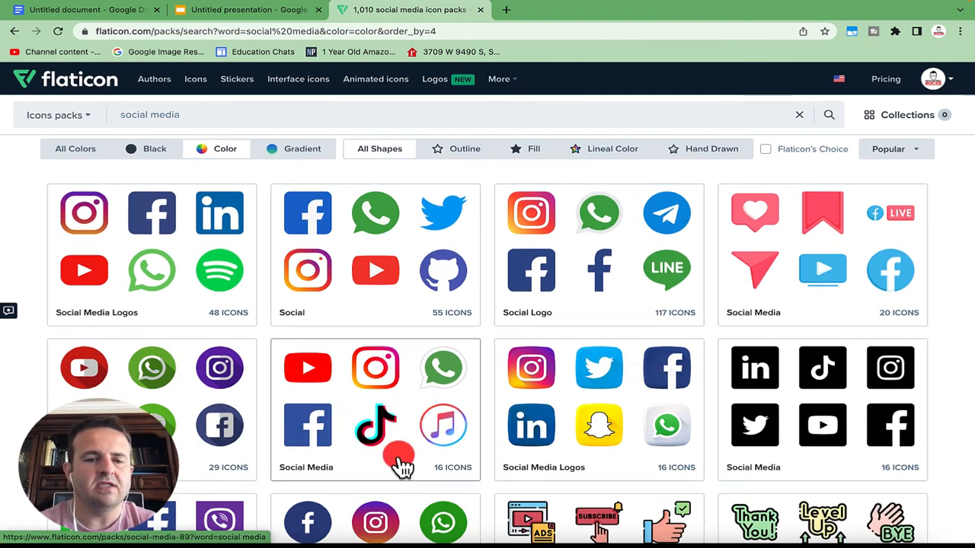
click(374, 408)
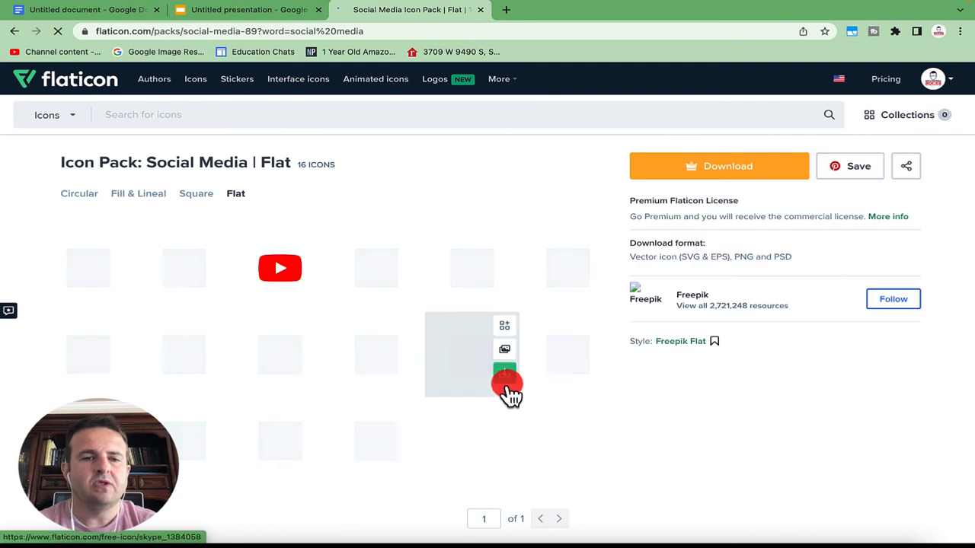